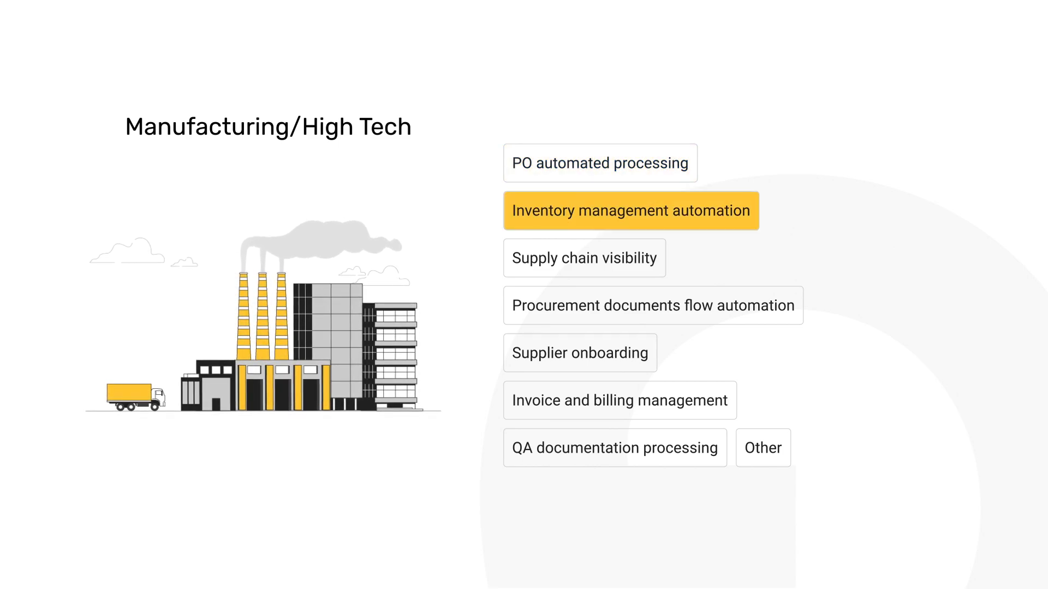
- Advance through the Manufacturing/High Tech use cases until the Logistics / Transportation slide shows BoL processing
click(582, 258)
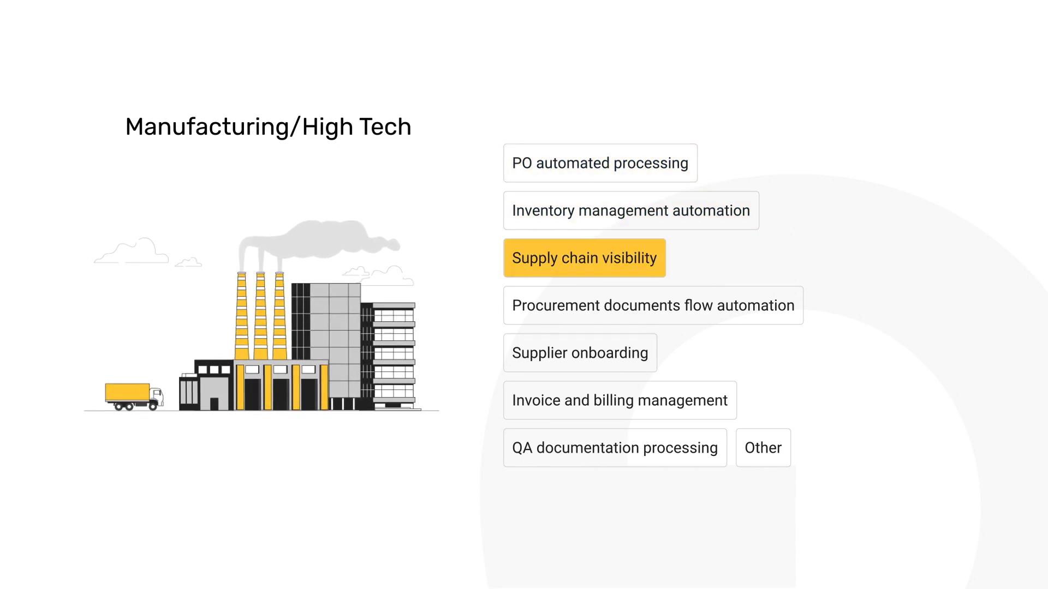
click(652, 305)
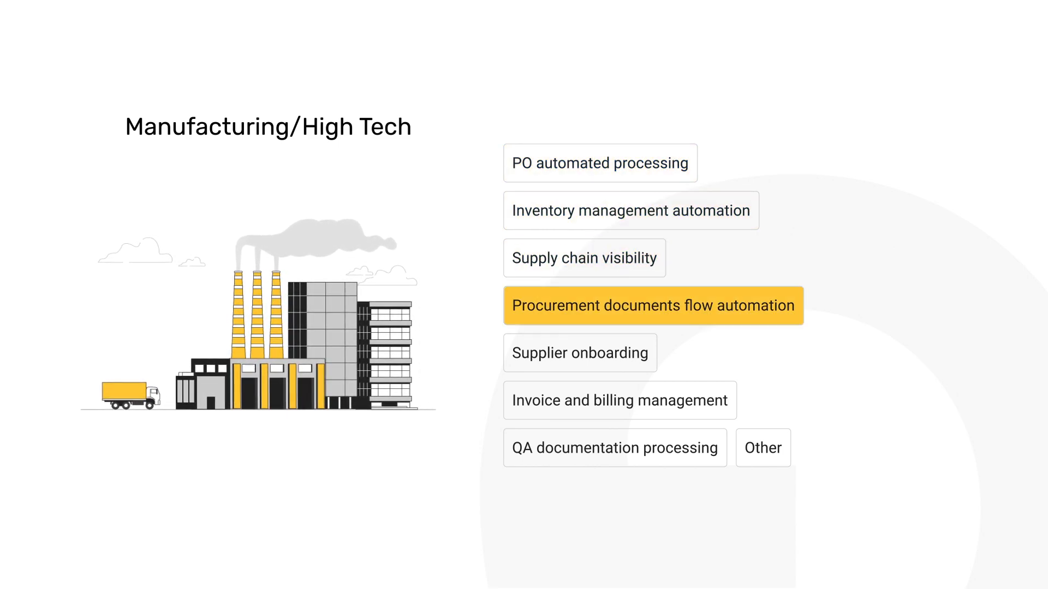
click(580, 352)
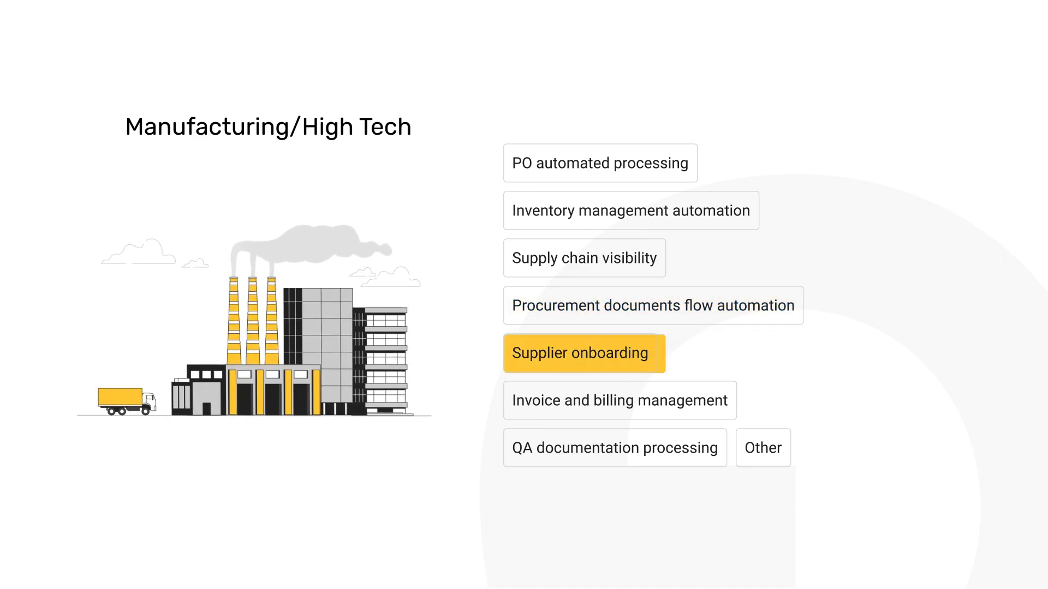
click(619, 400)
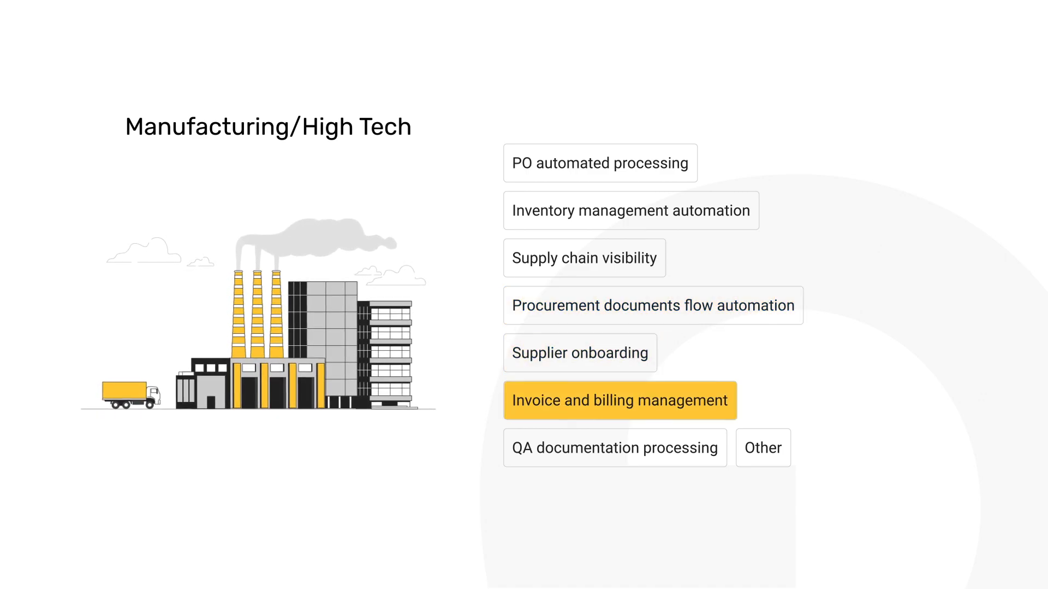
click(614, 448)
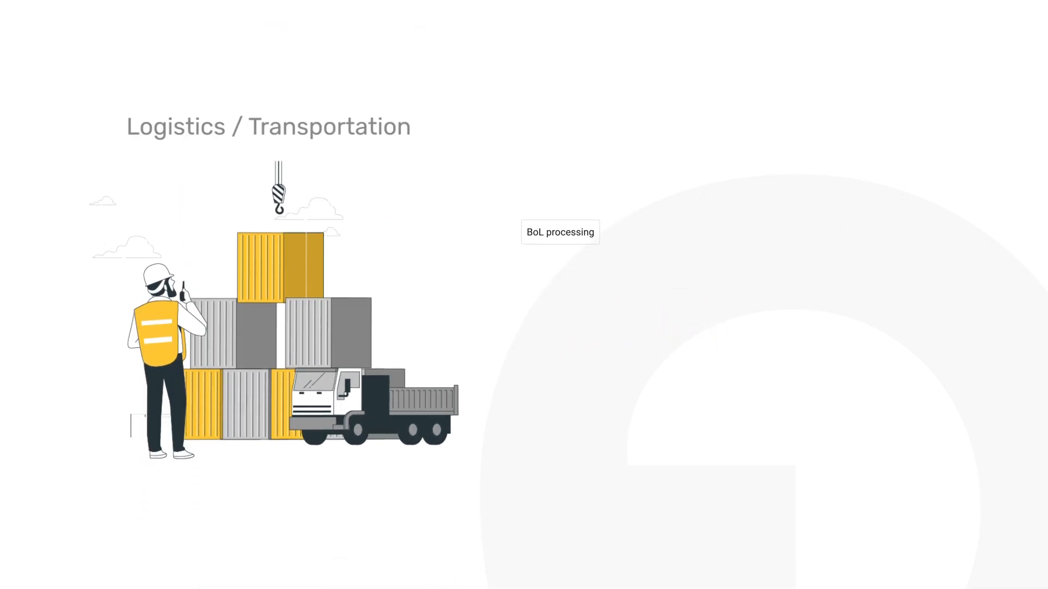
- Advance past the logistics list to the Legal slide with contract management and legal database extraction
click(560, 231)
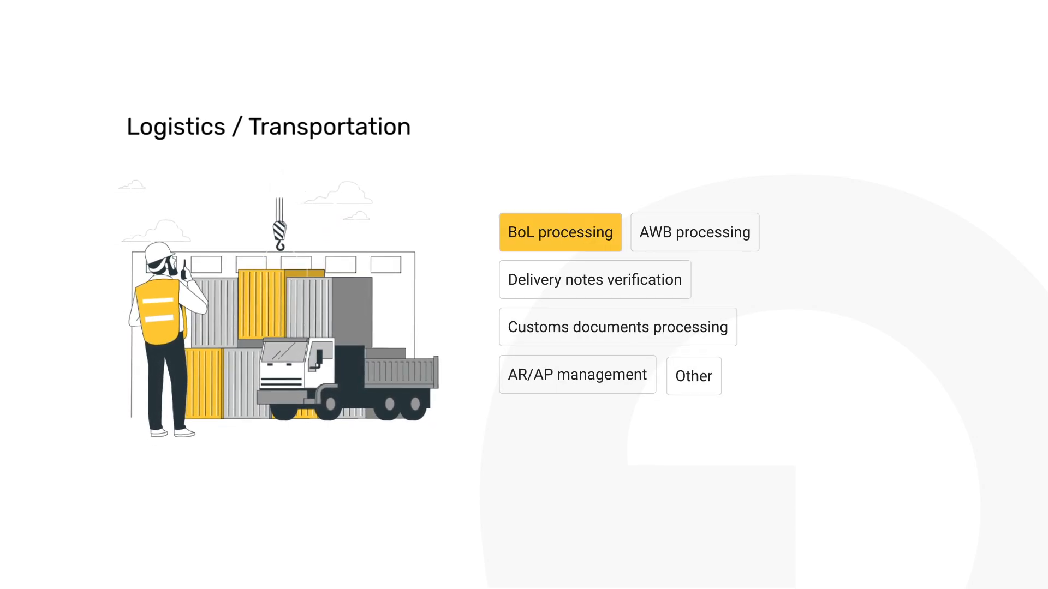
click(694, 231)
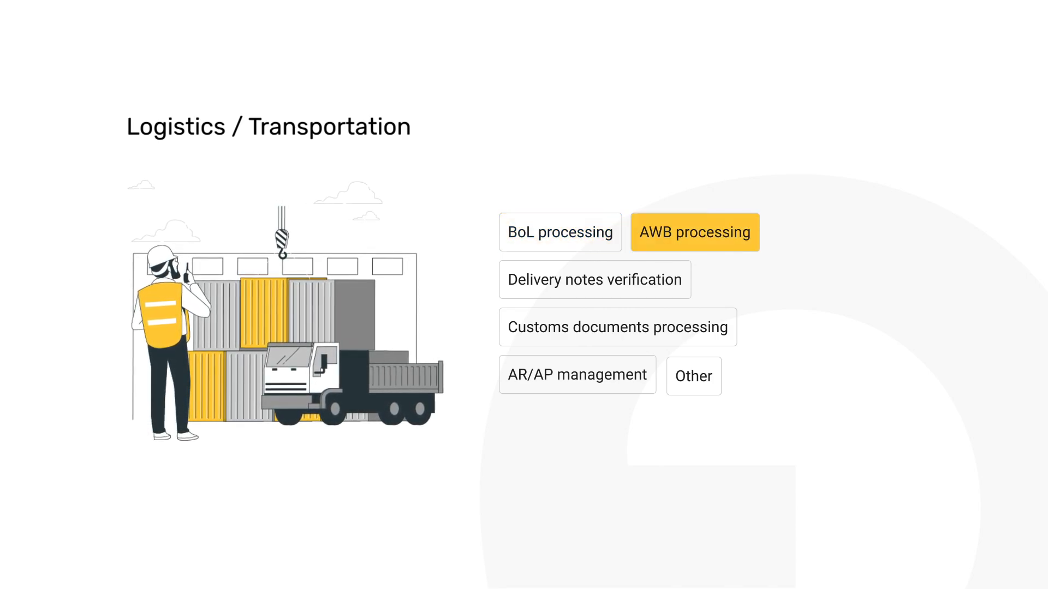
click(616, 326)
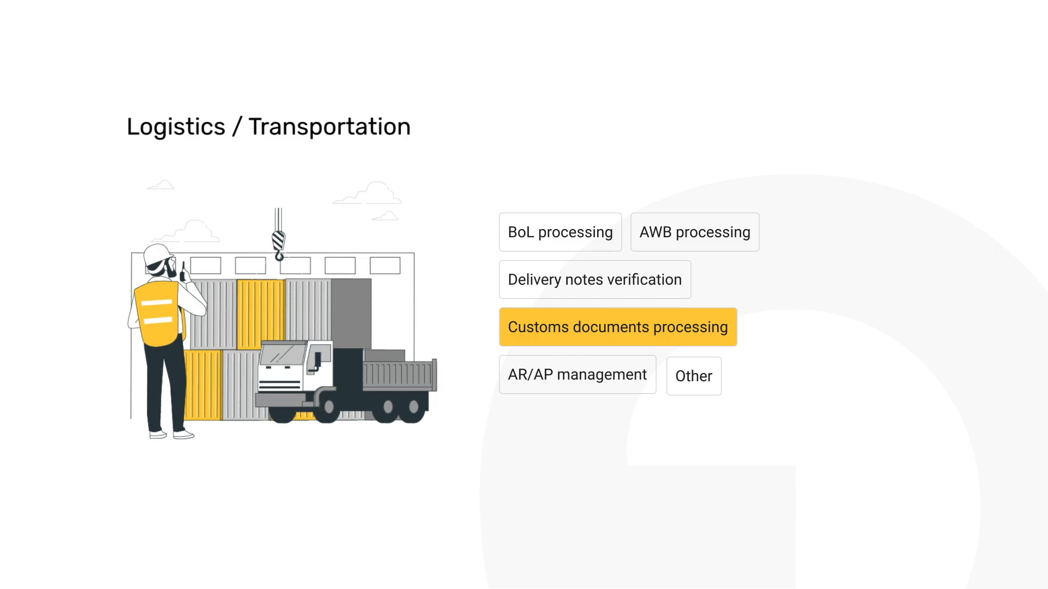
click(576, 375)
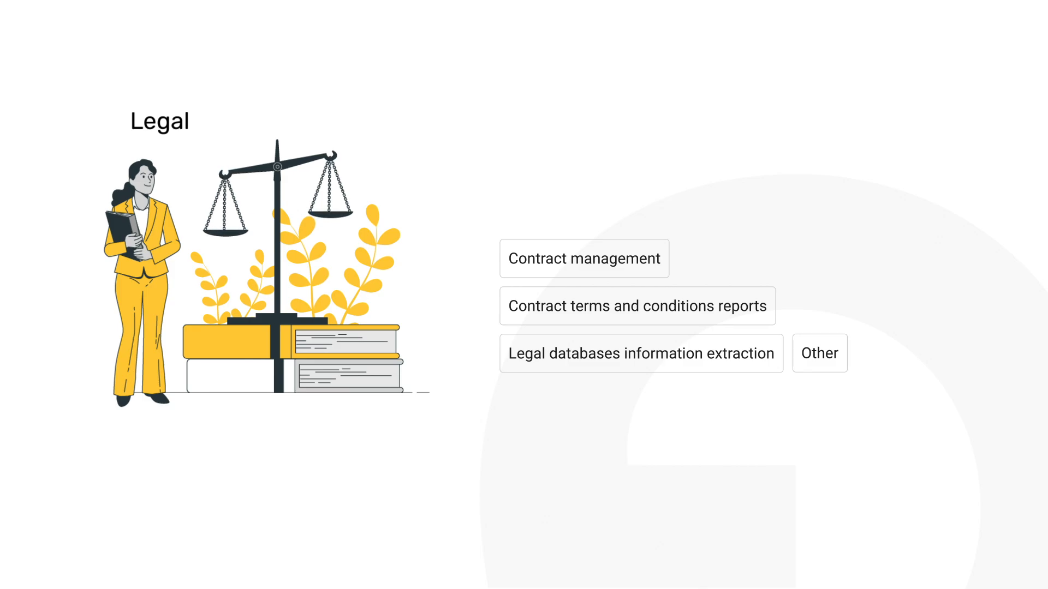
- Advance past the Legal use cases to the Insurance slide listing claims processing through quote generation
click(582, 259)
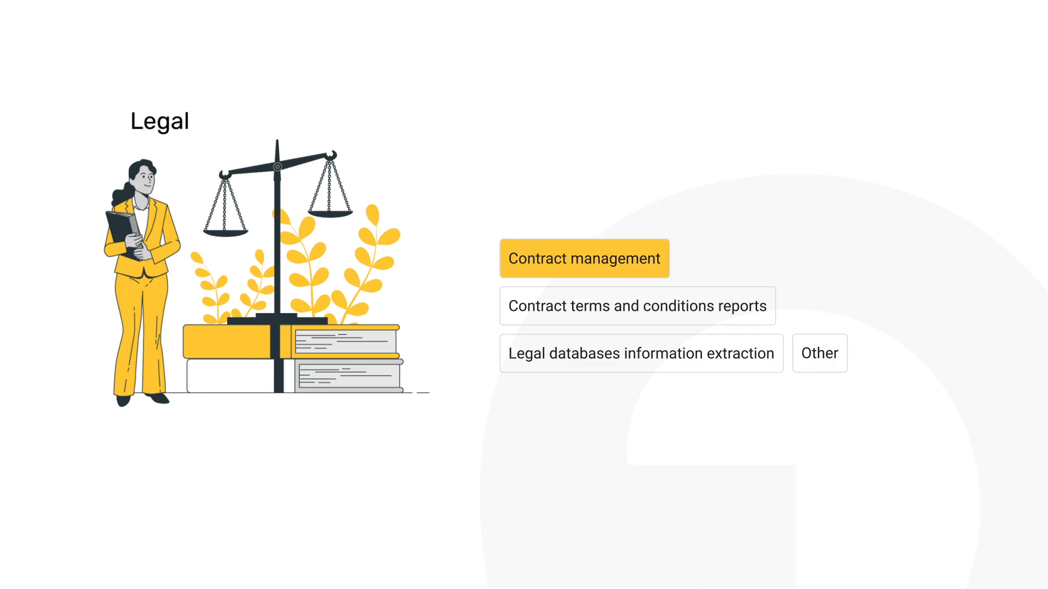
click(635, 305)
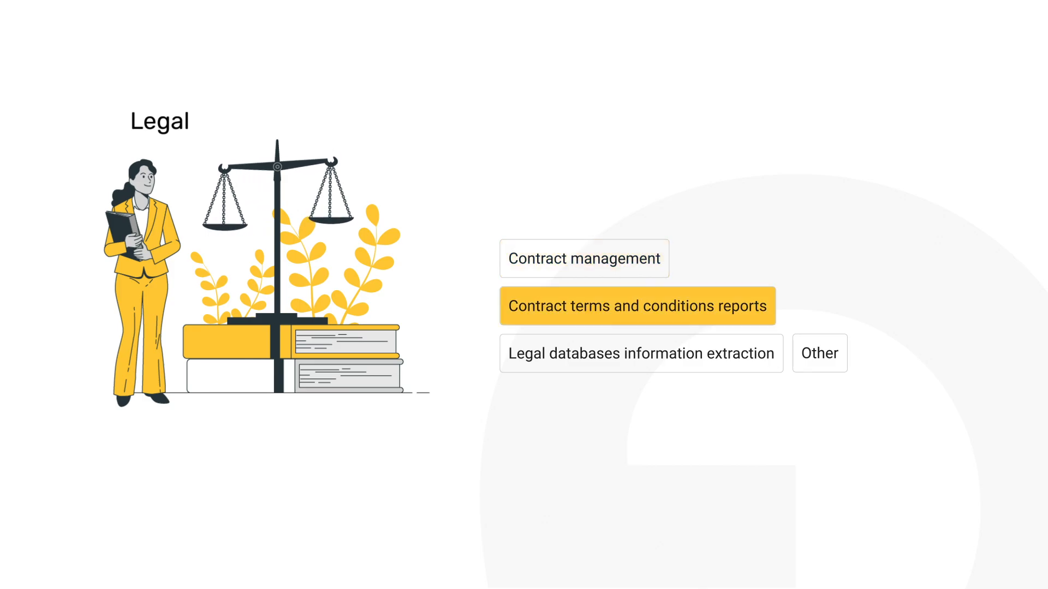
click(640, 353)
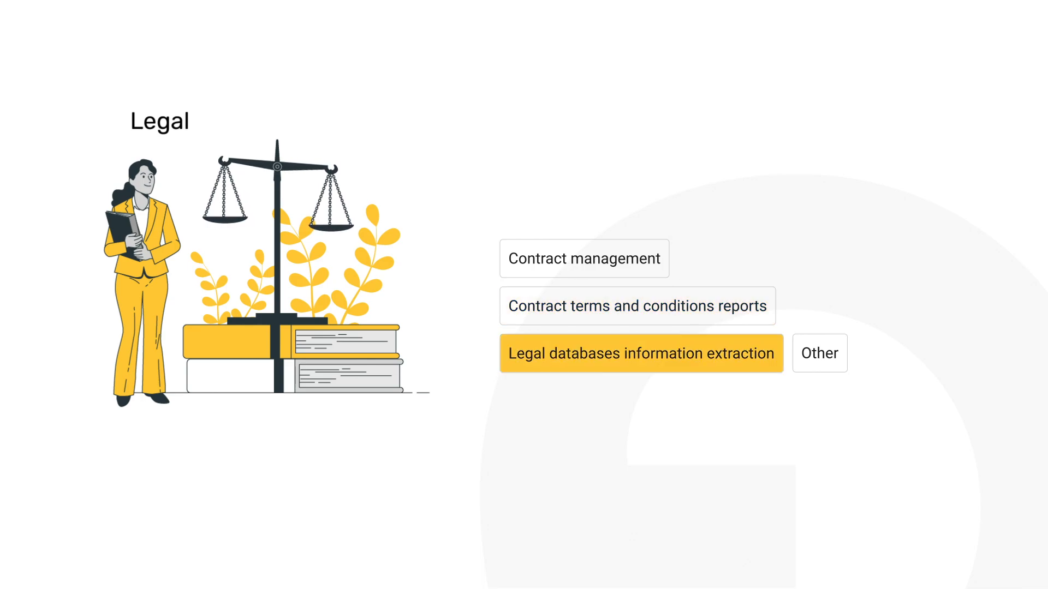
click(818, 352)
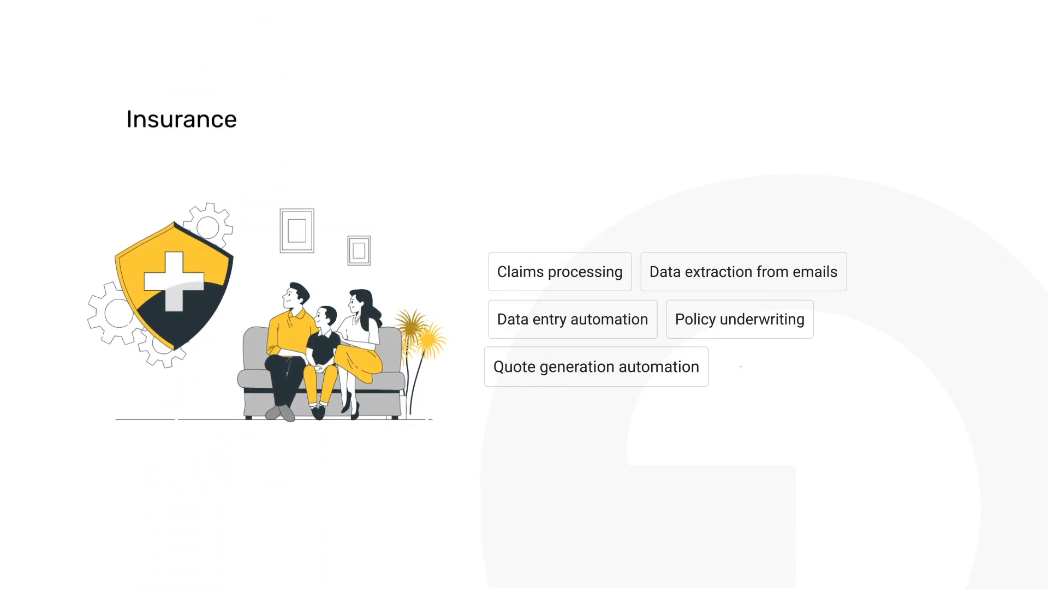
- Play through the Insurance slide to the 3/3 Data Activation slide on API-friendly integration and JSON/XML file creation
click(558, 271)
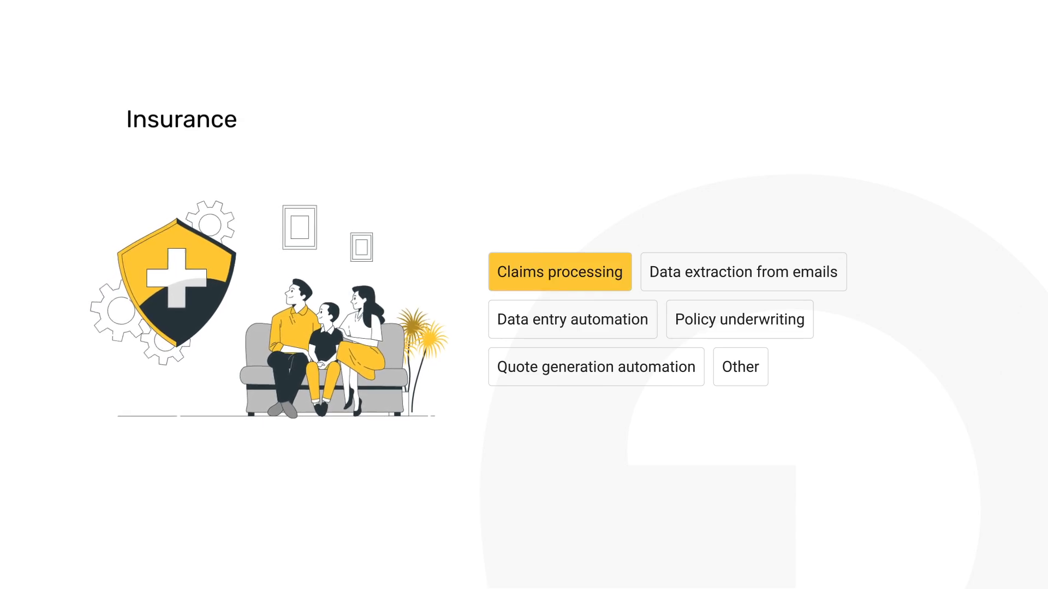
click(742, 271)
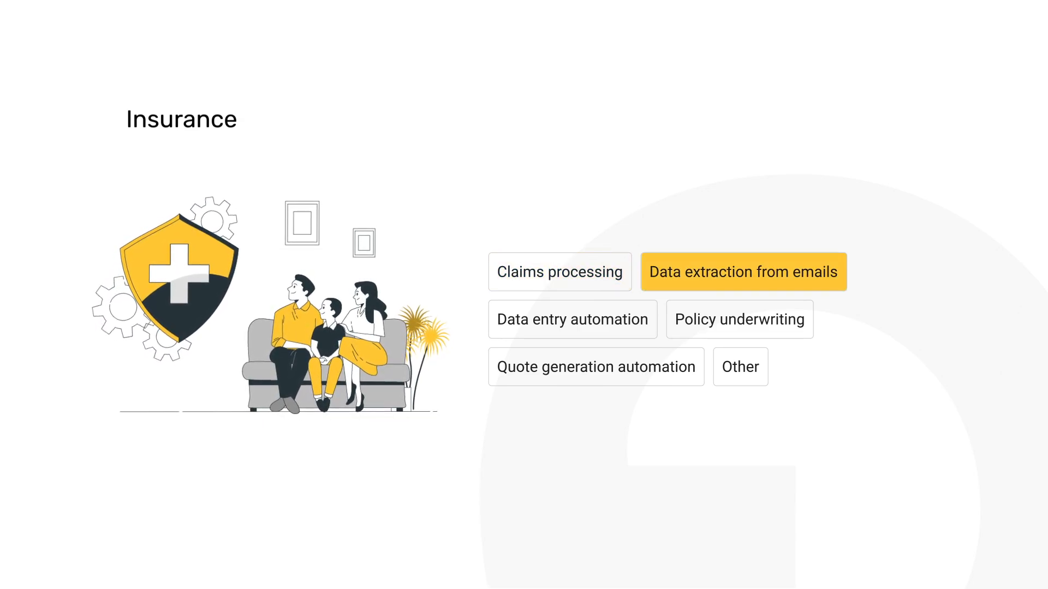
click(739, 319)
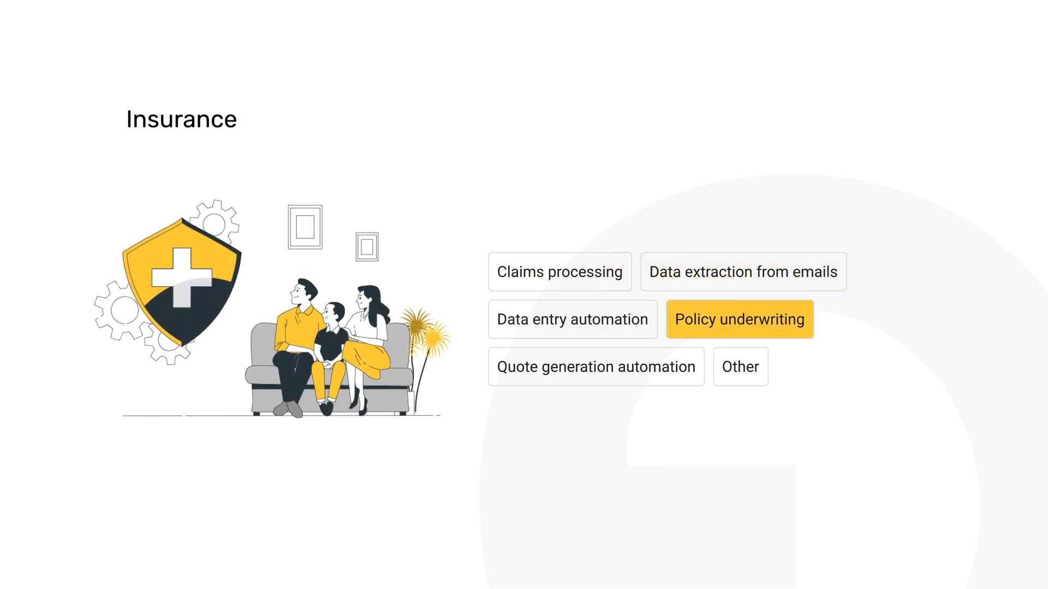
click(595, 366)
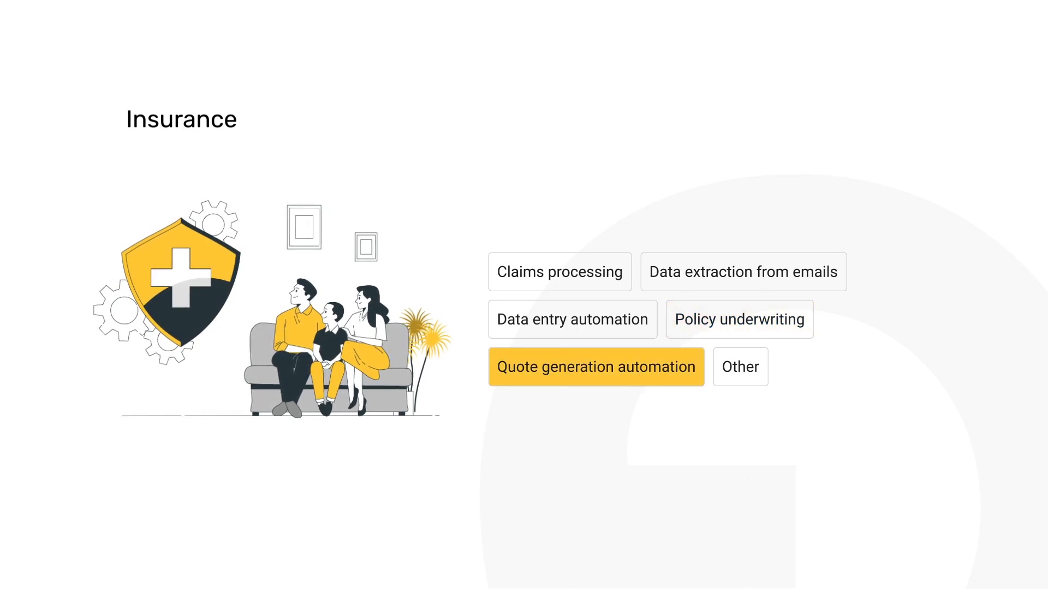
click(740, 366)
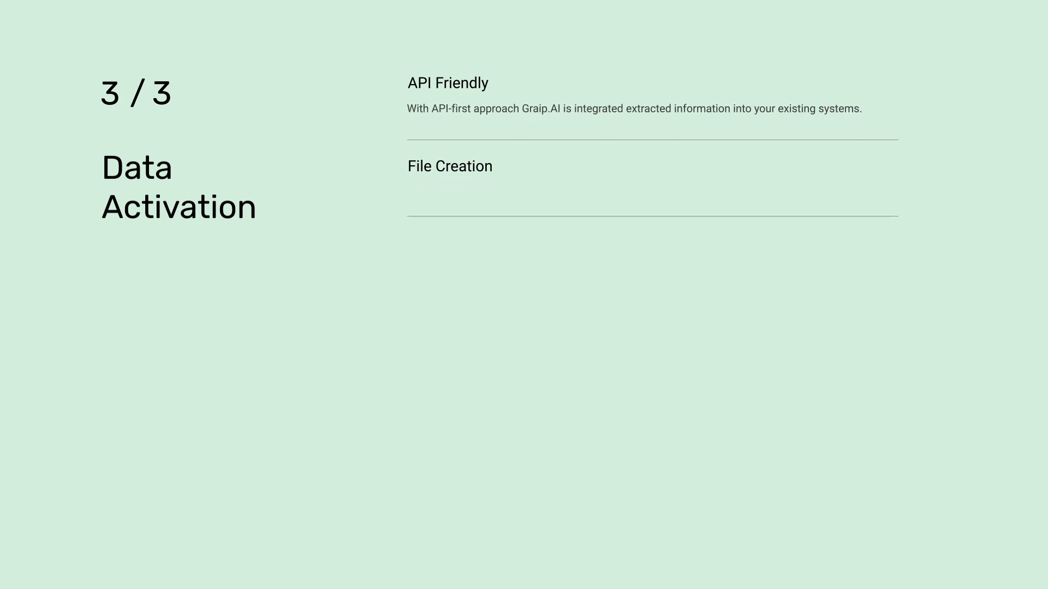
click(448, 166)
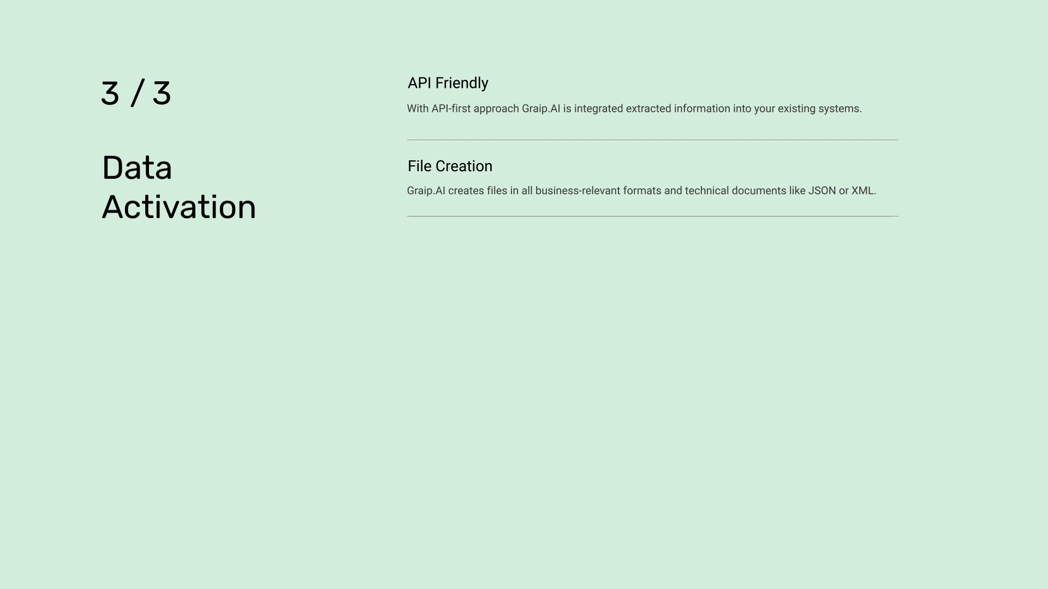